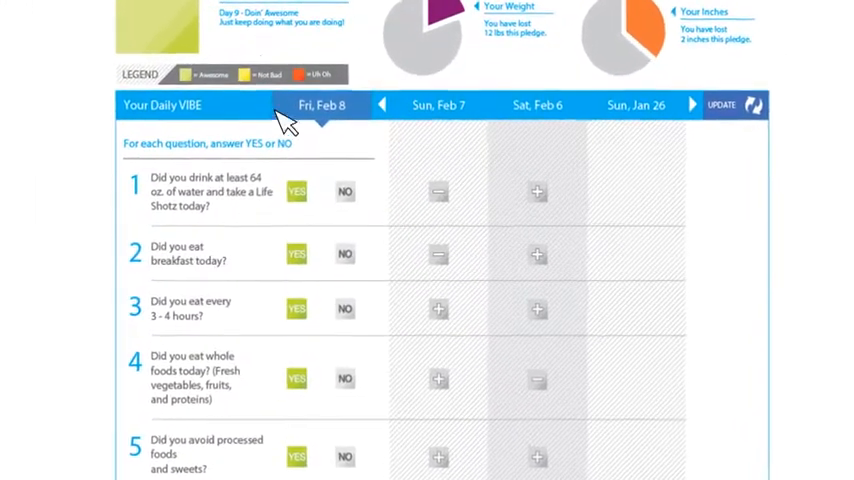
scroll(down, 3)
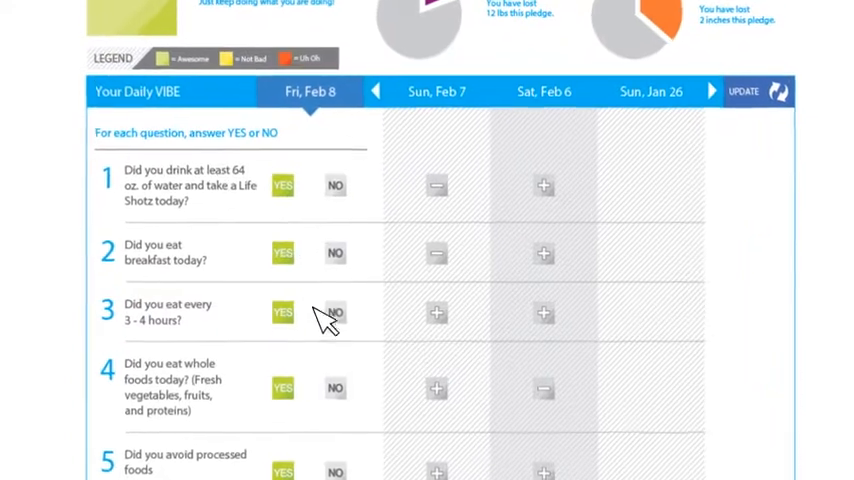